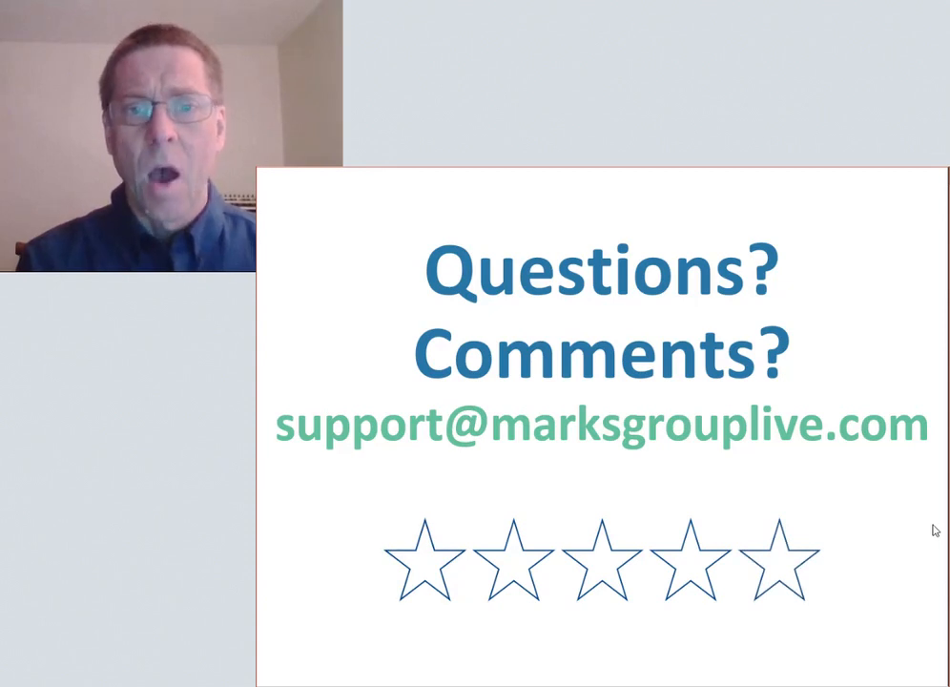
Start a new task in the General task list.
click(431, 570)
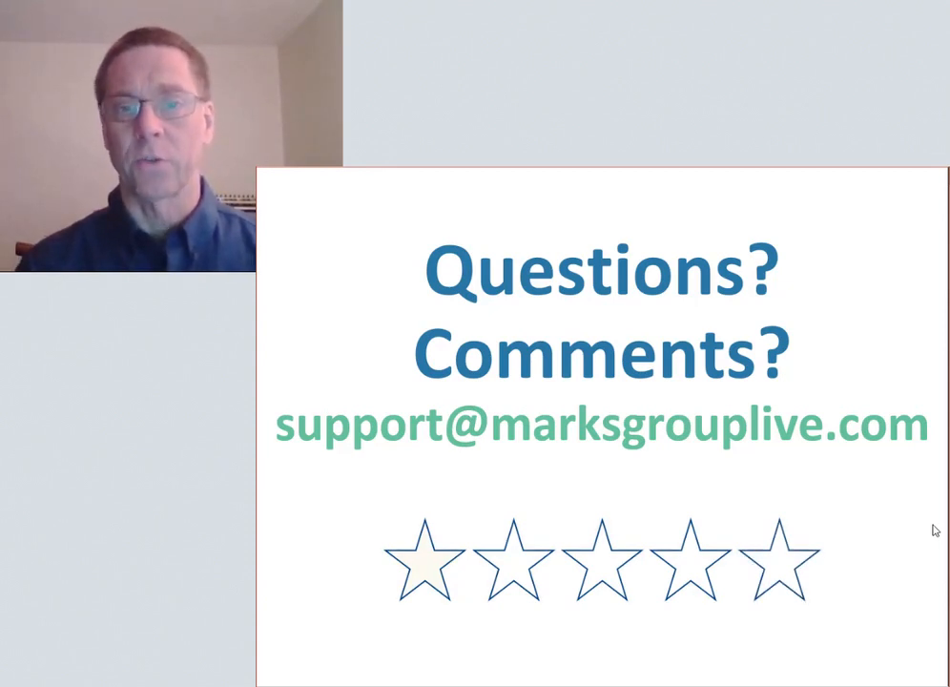
click(511, 569)
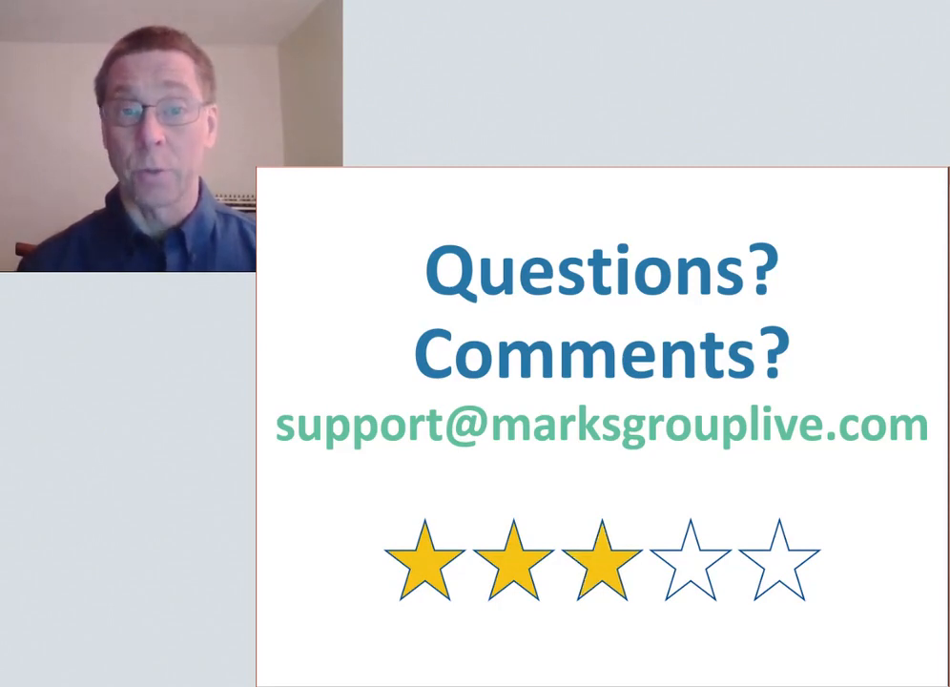
click(695, 572)
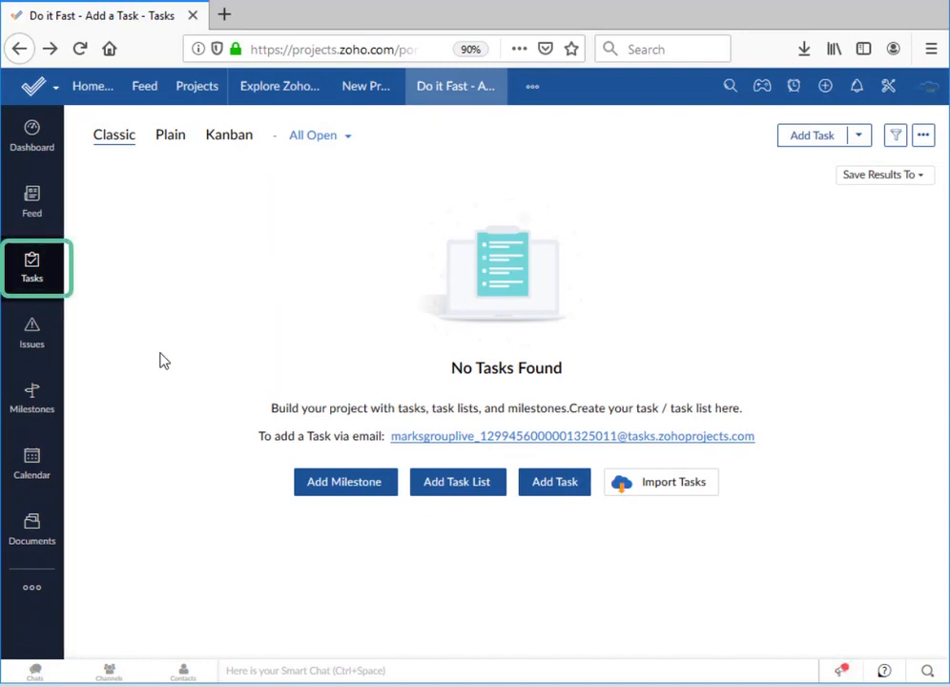
mouse_move(30, 277)
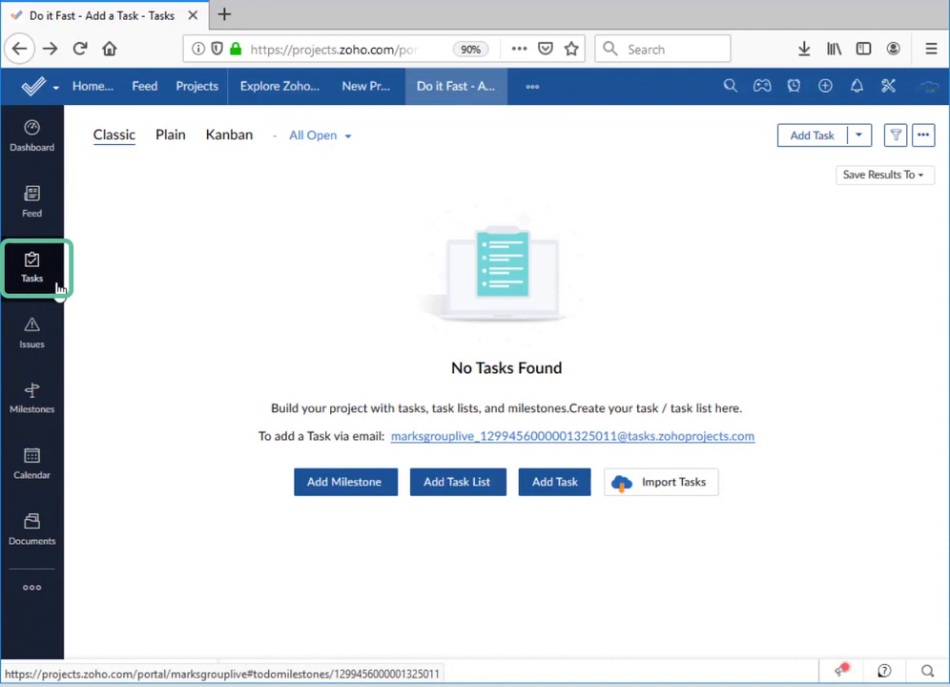
mouse_move(57, 290)
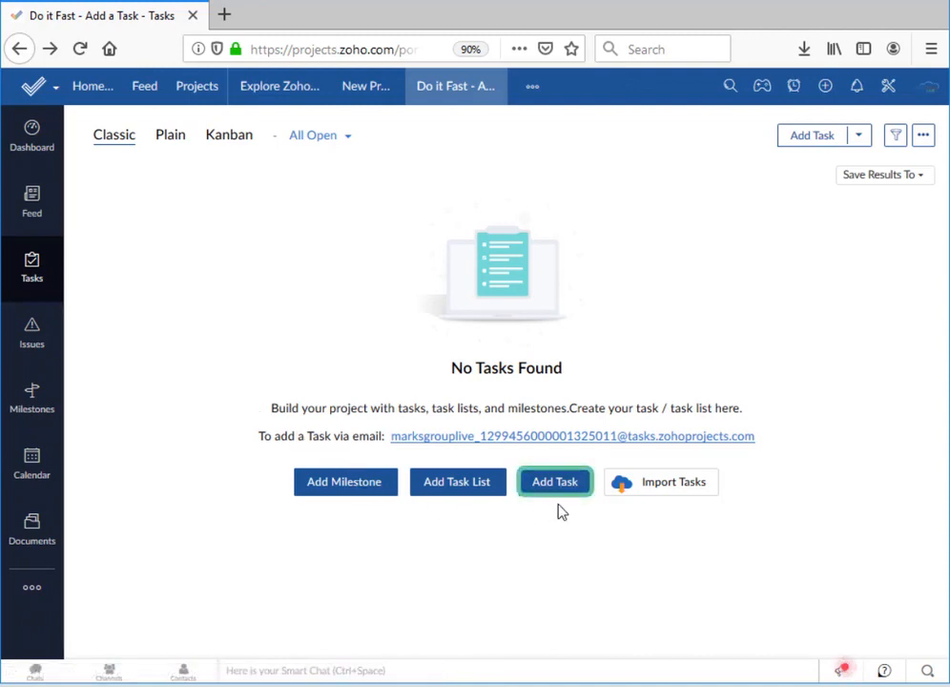
click(553, 481)
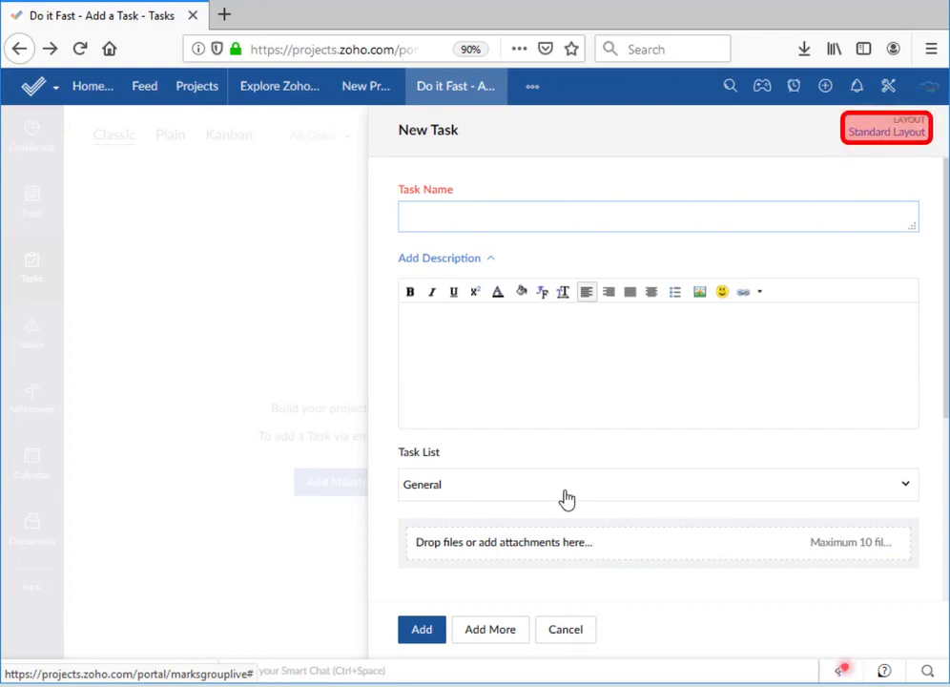
Name the task 'First task - inform stakeholders!'.
click(656, 215)
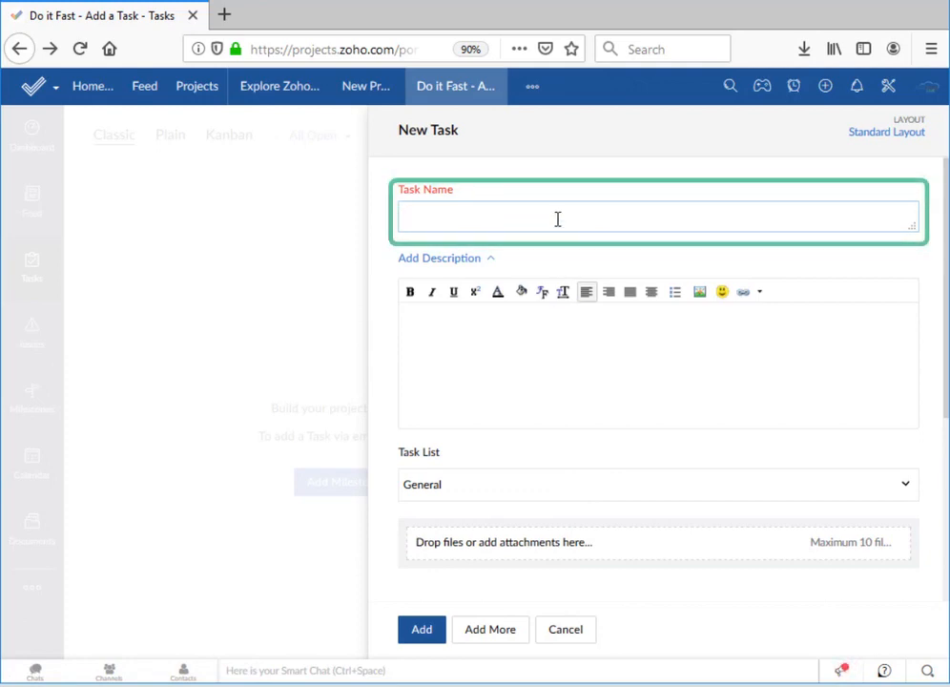
text(First task)
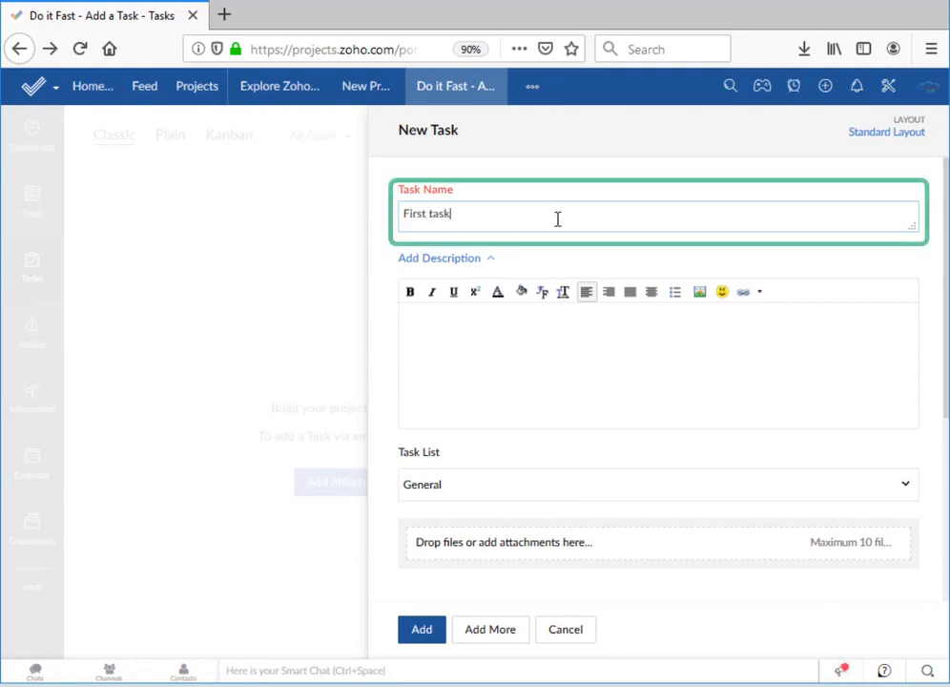
text(- inform)
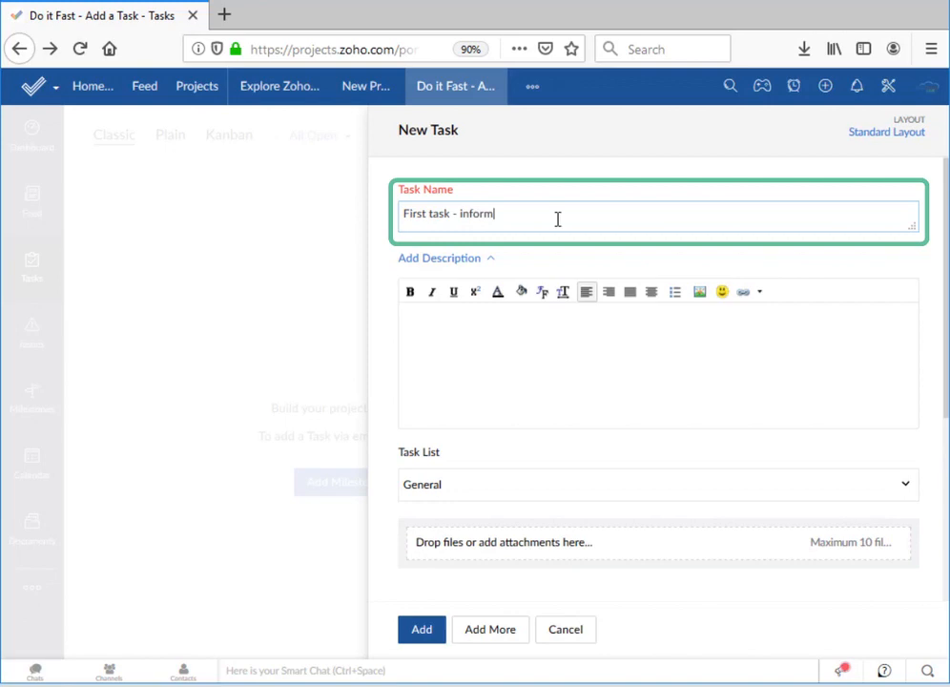
text(stakeholders!)
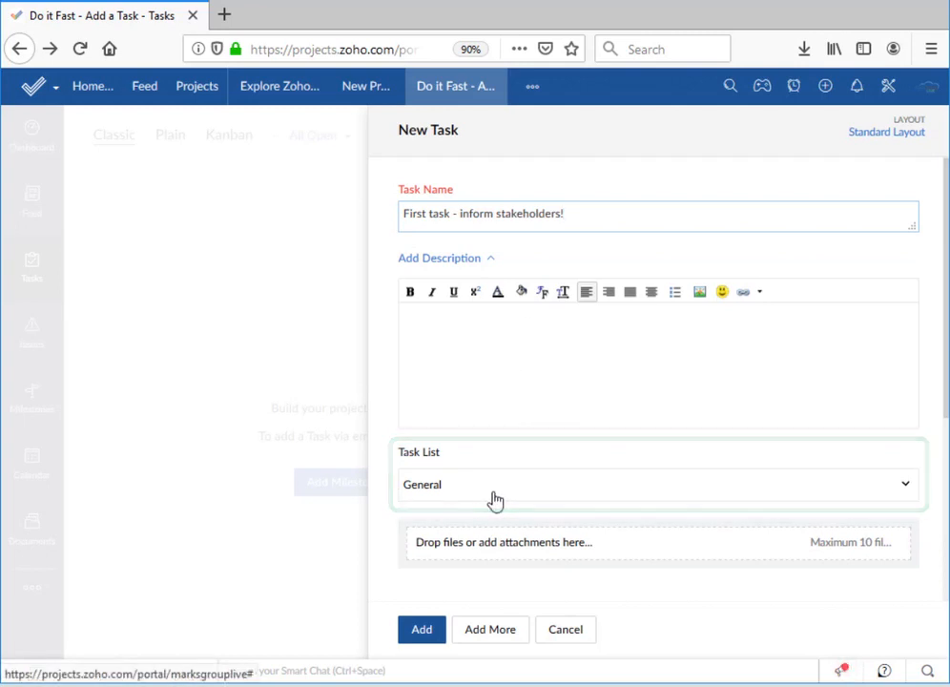
Bring up the attachment upload window for the new task.
click(659, 485)
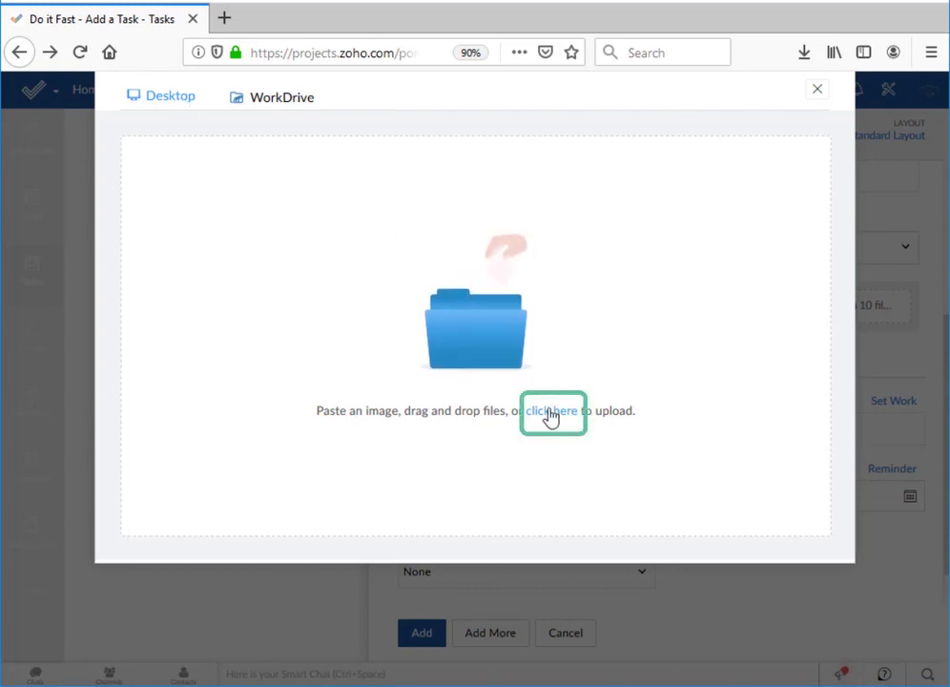
Browse the Desktop for a file to attach, then close the upload window without adding one.
click(551, 410)
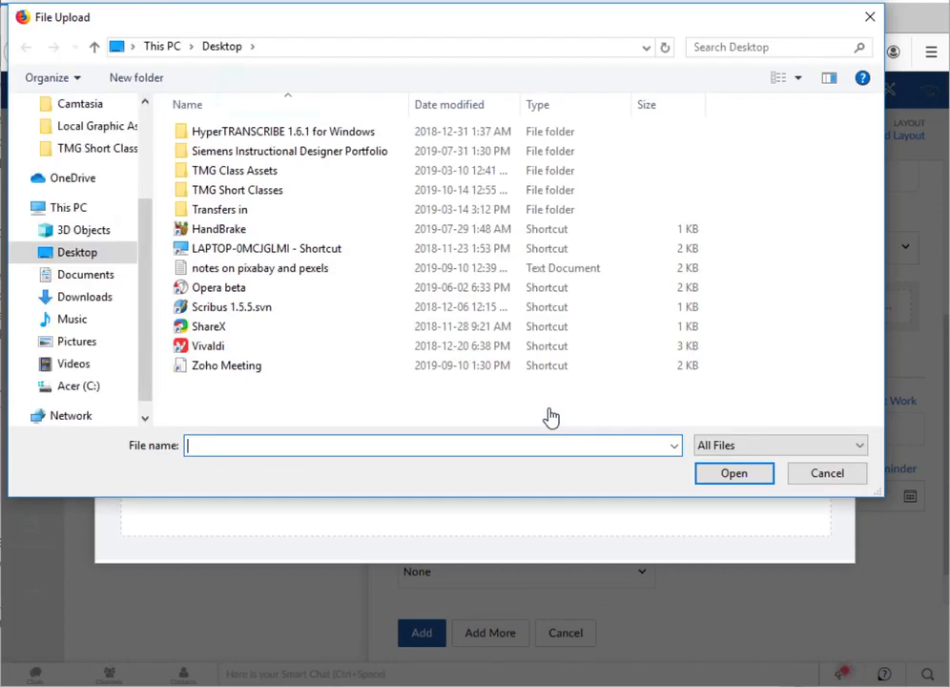
click(826, 473)
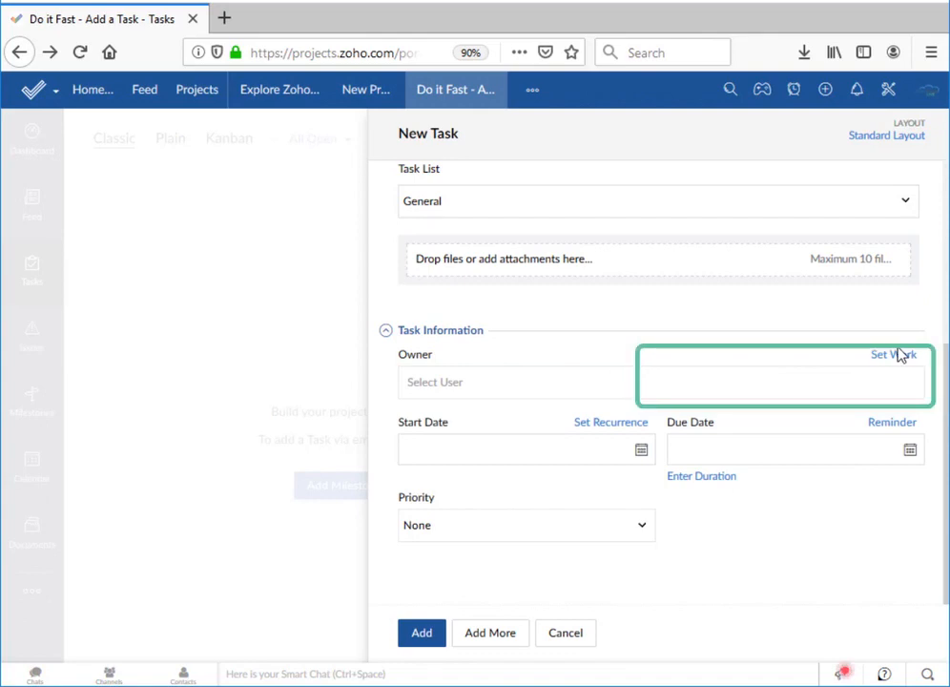
mouse_move(897, 357)
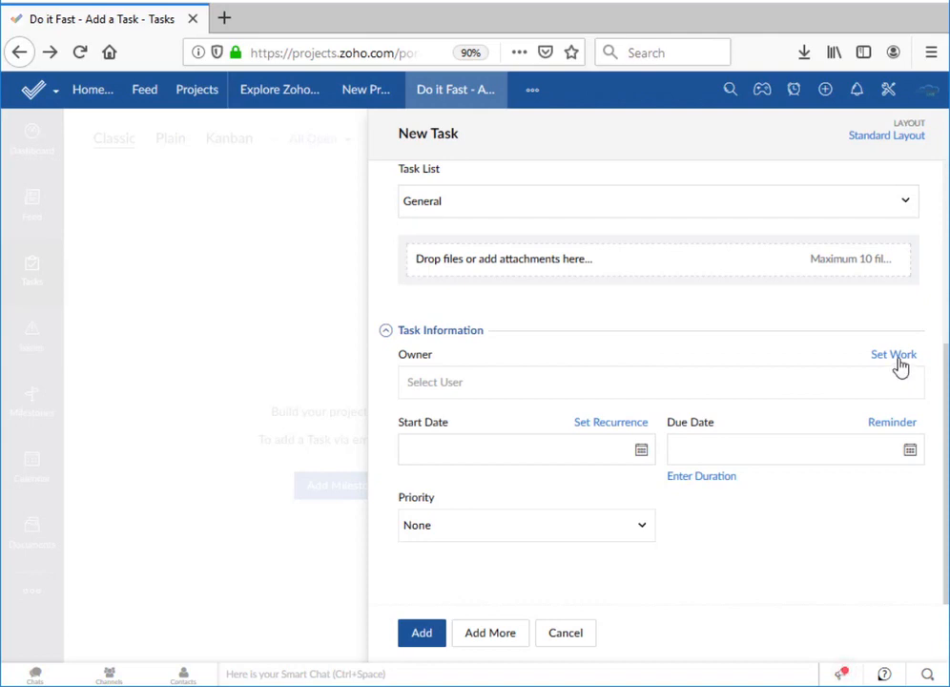
Review the Set Work owner/work-hours panel and cancel it, leaving the owner unassigned.
click(893, 353)
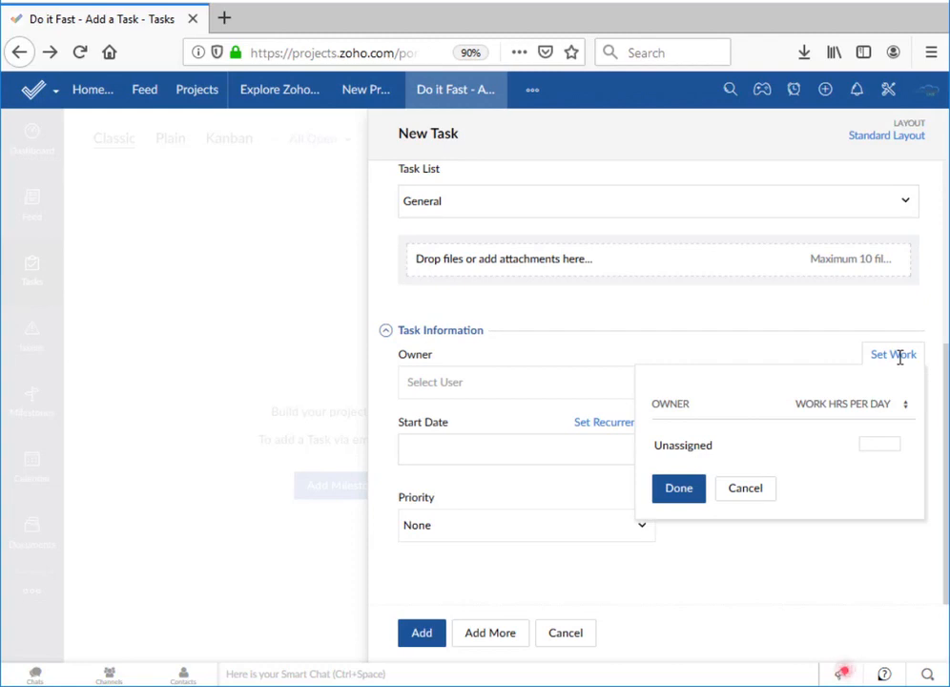
mouse_move(894, 416)
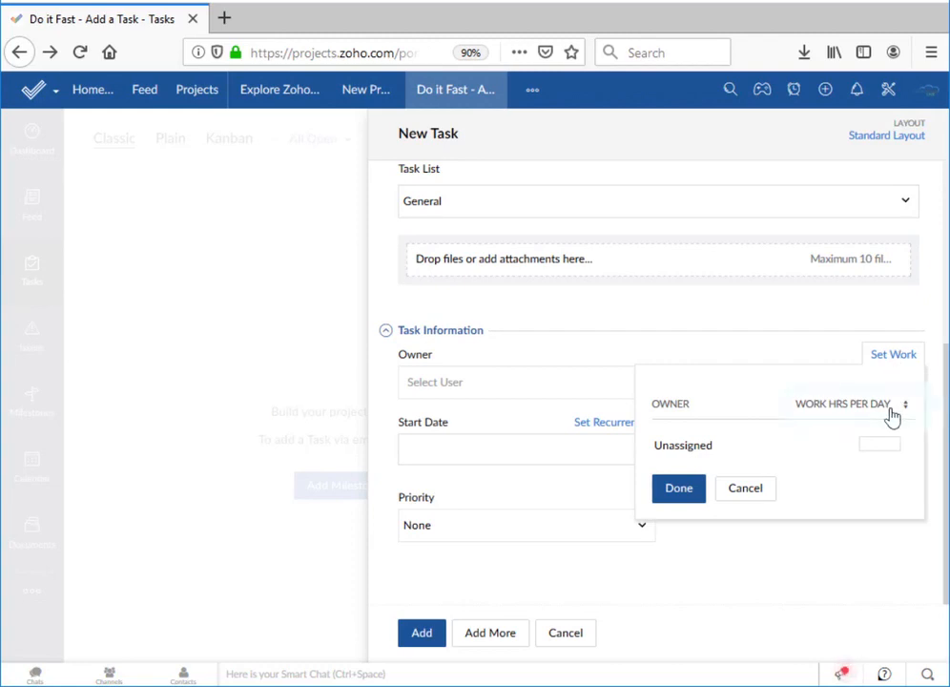
click(850, 405)
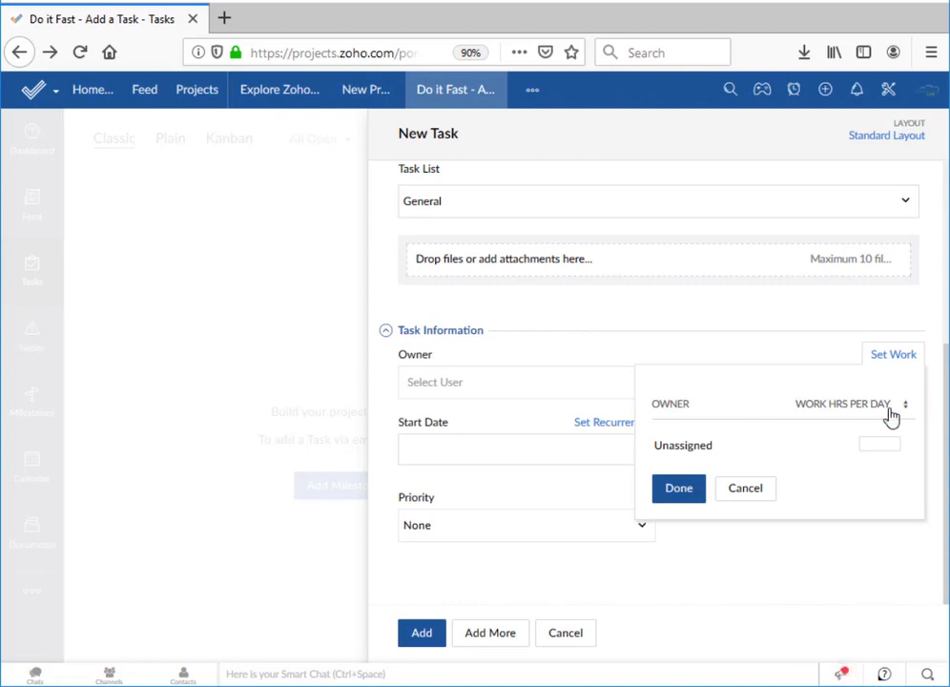
click(905, 405)
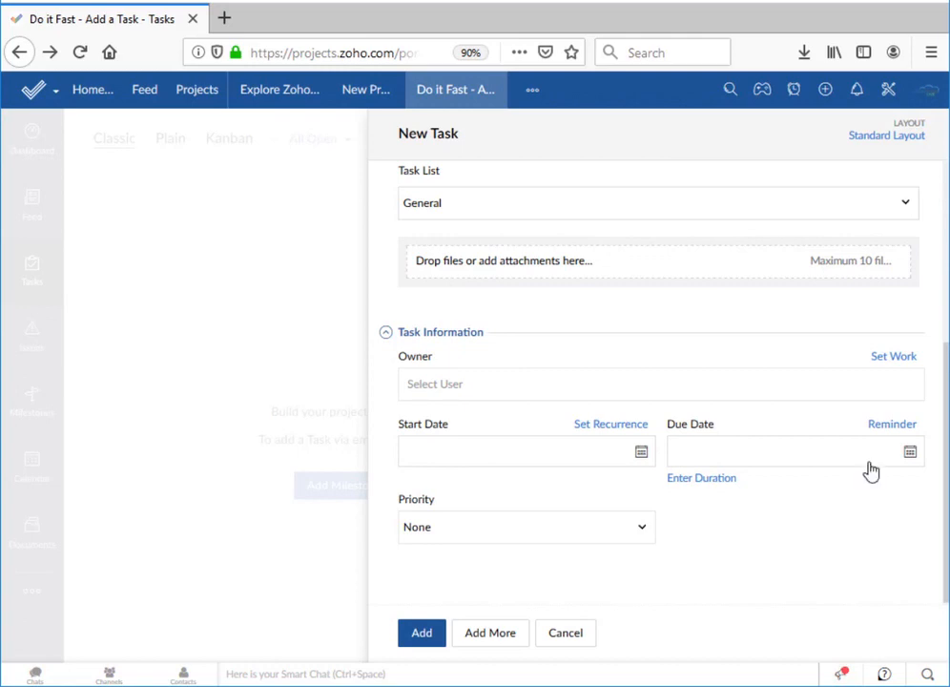
Switch the due date to an empty duration entry measured in days.
click(910, 451)
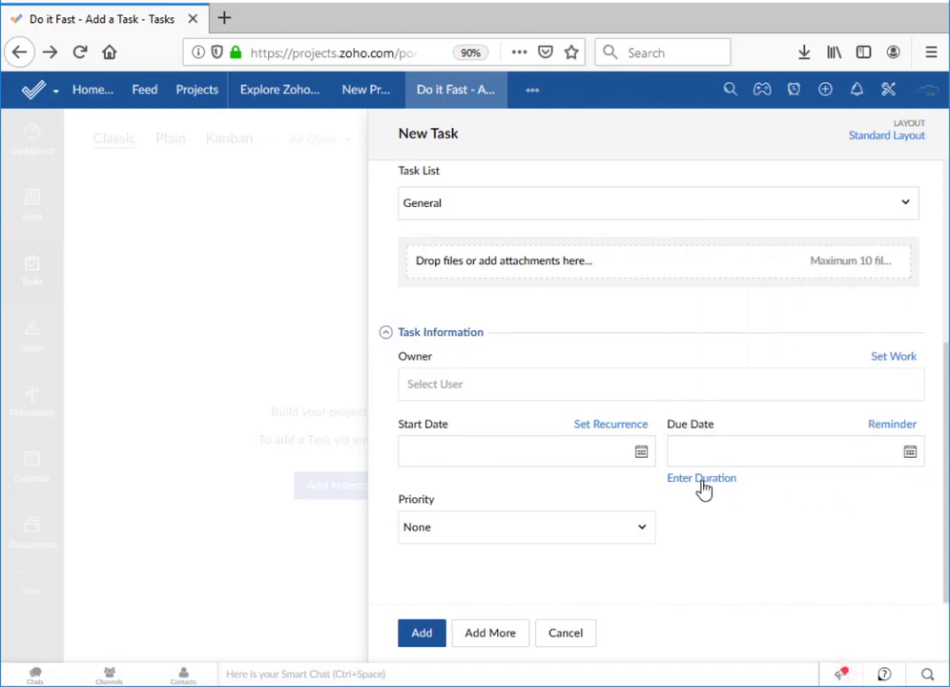
click(702, 477)
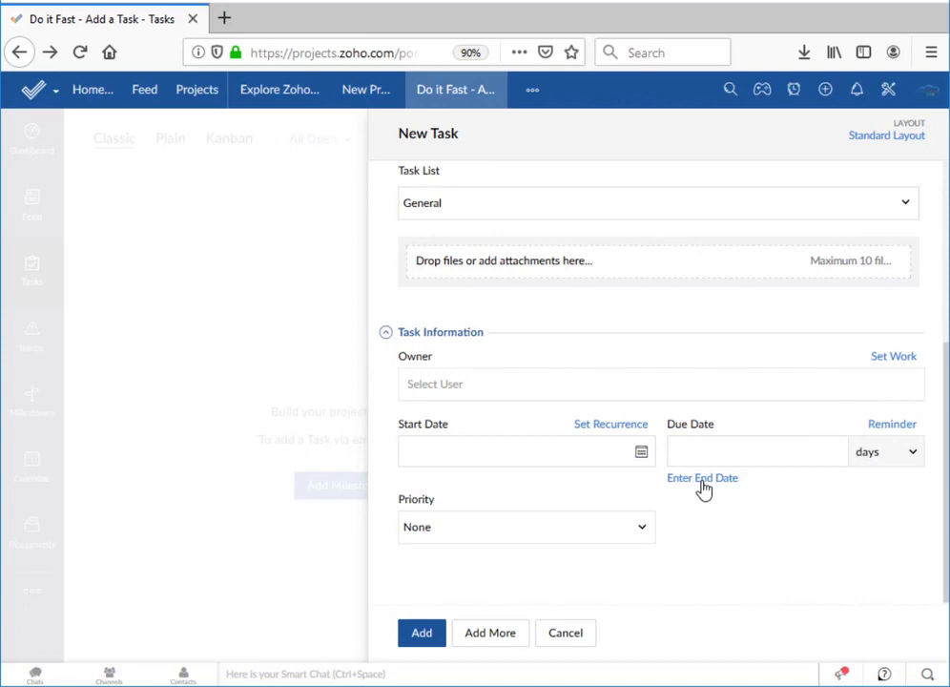
click(886, 450)
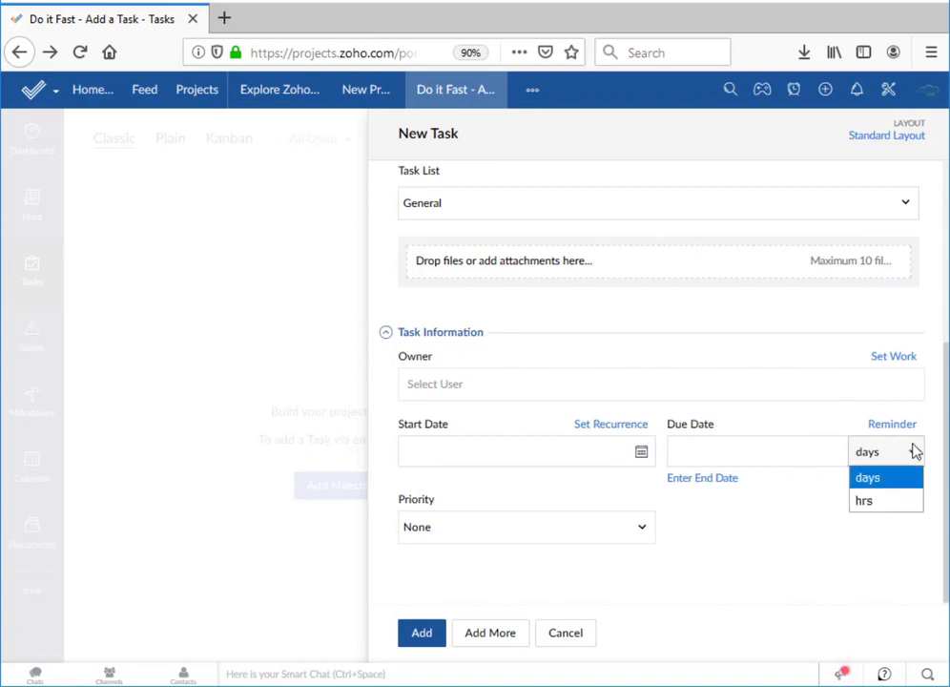
mouse_move(912, 454)
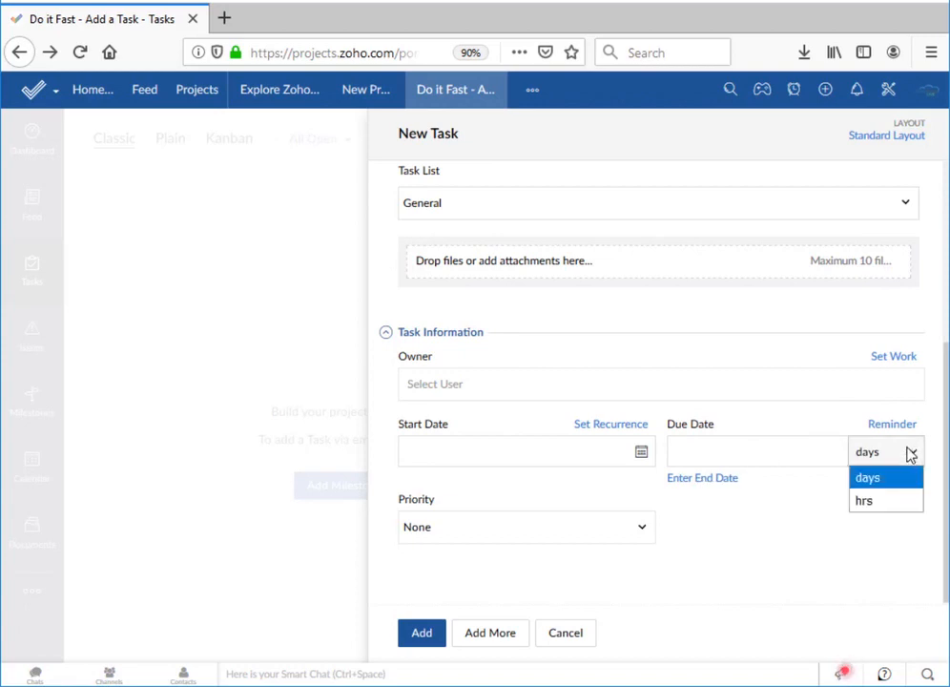
click(867, 478)
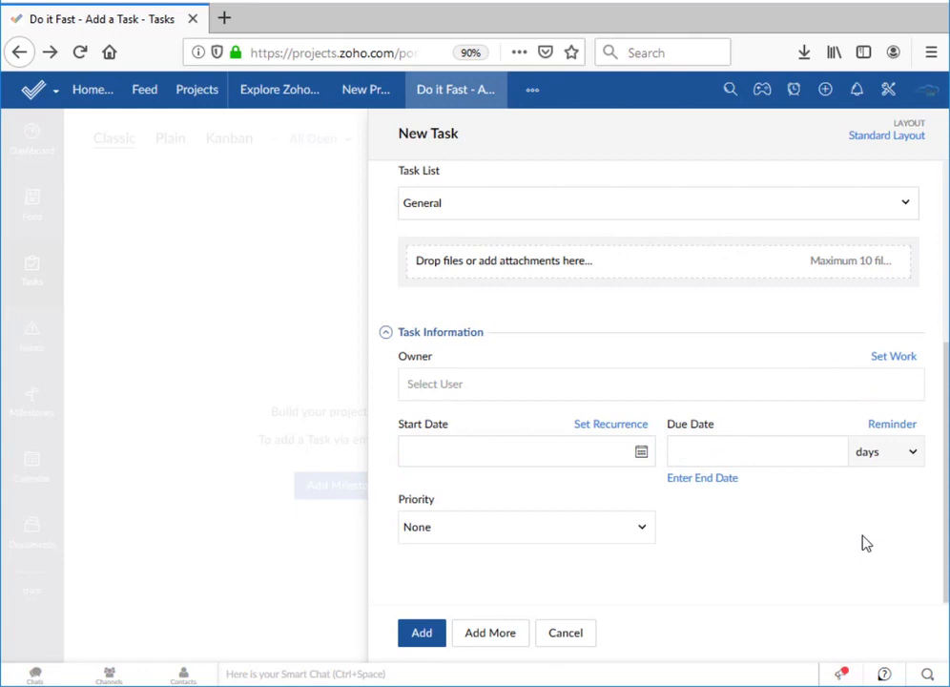
mouse_move(644, 538)
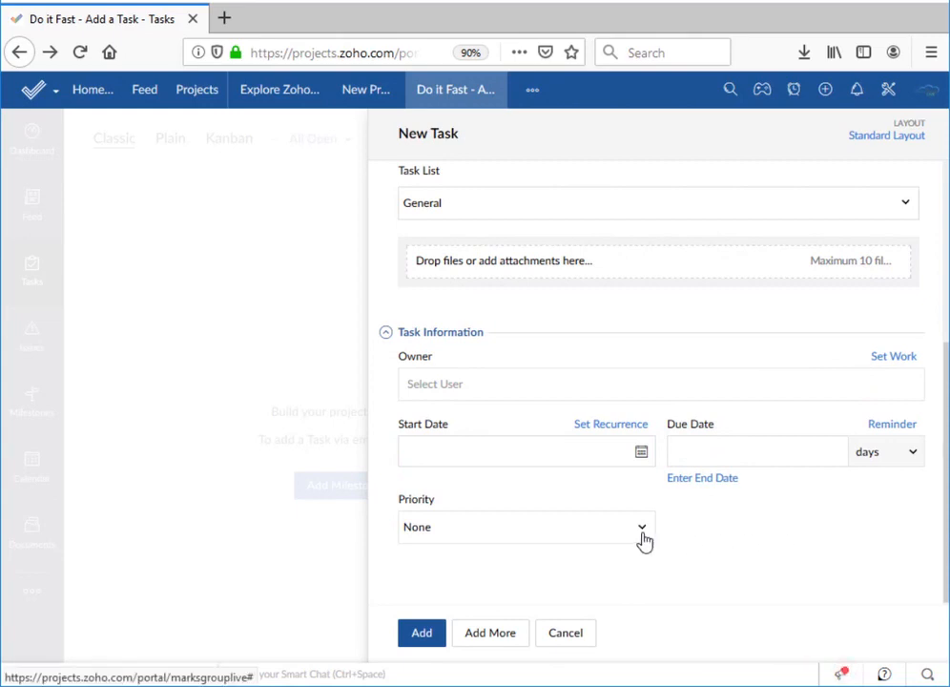
click(642, 527)
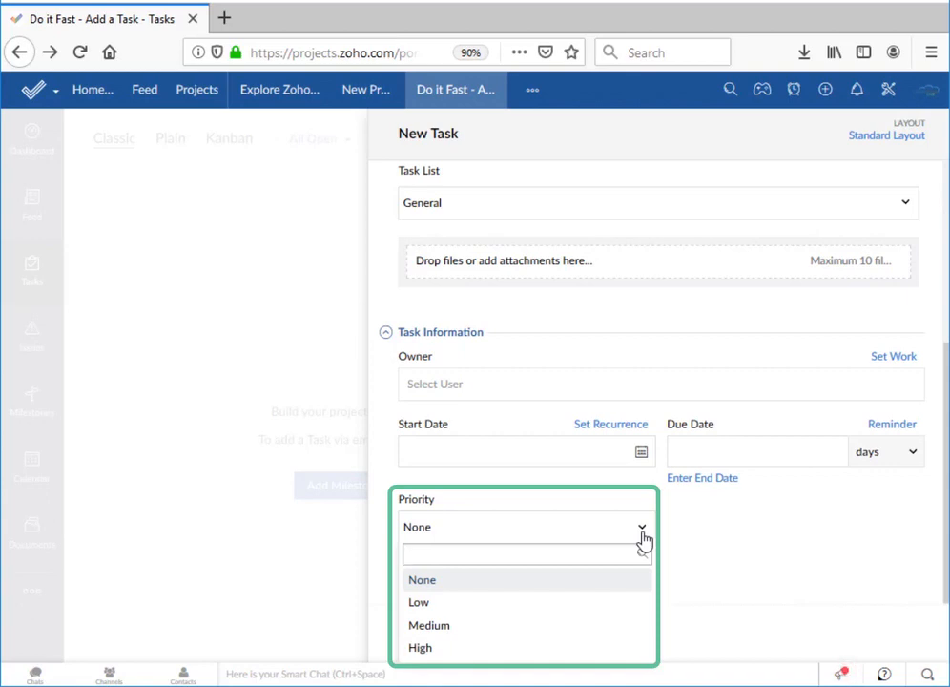
mouse_move(863, 508)
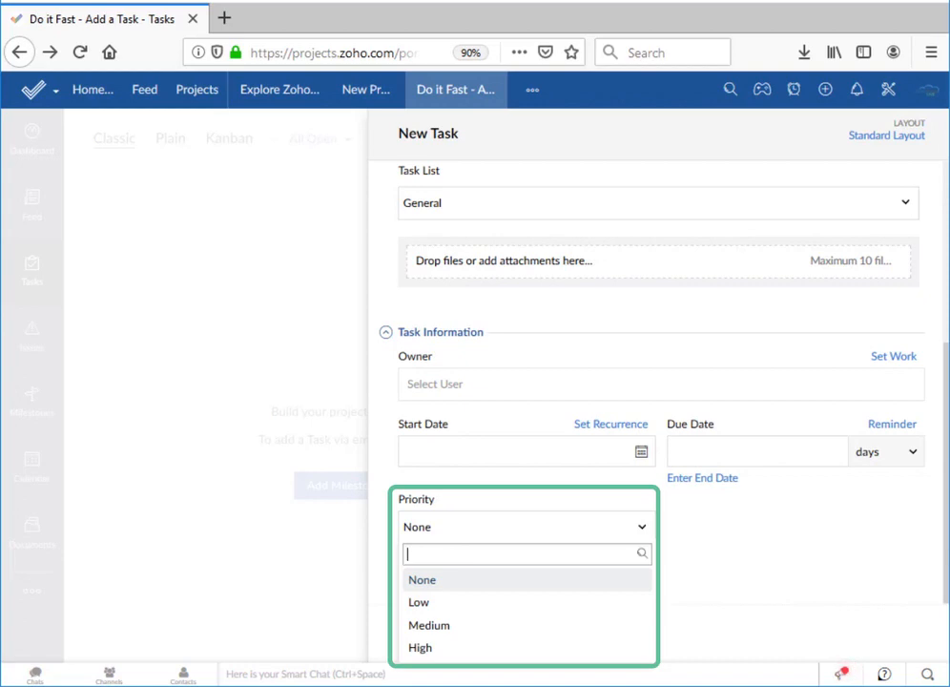
mouse_move(844, 552)
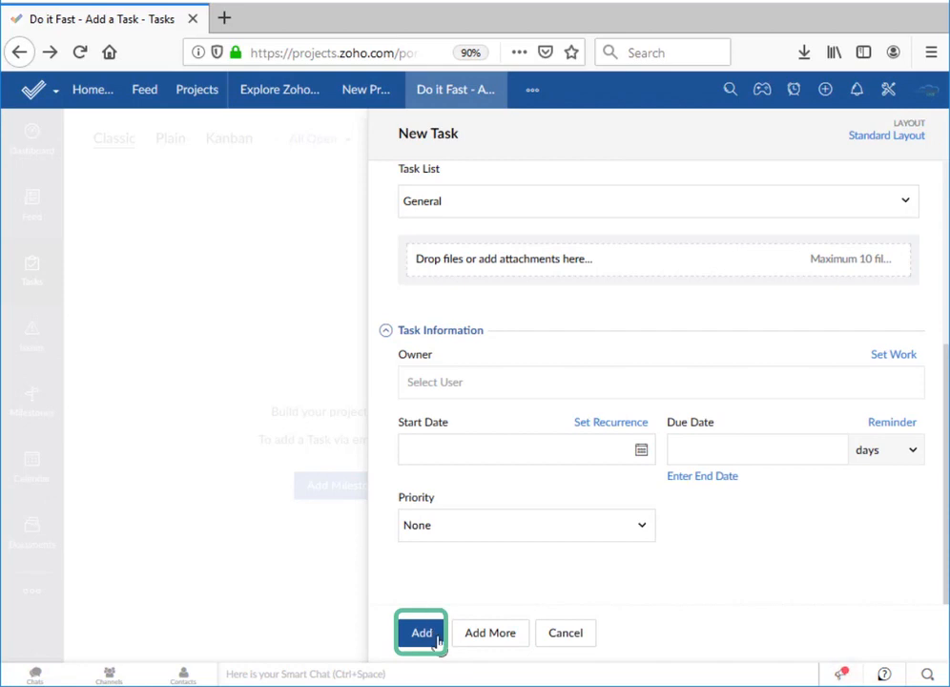
Add the task 'First task - Do it Now!!' and land on its detail page.
click(420, 633)
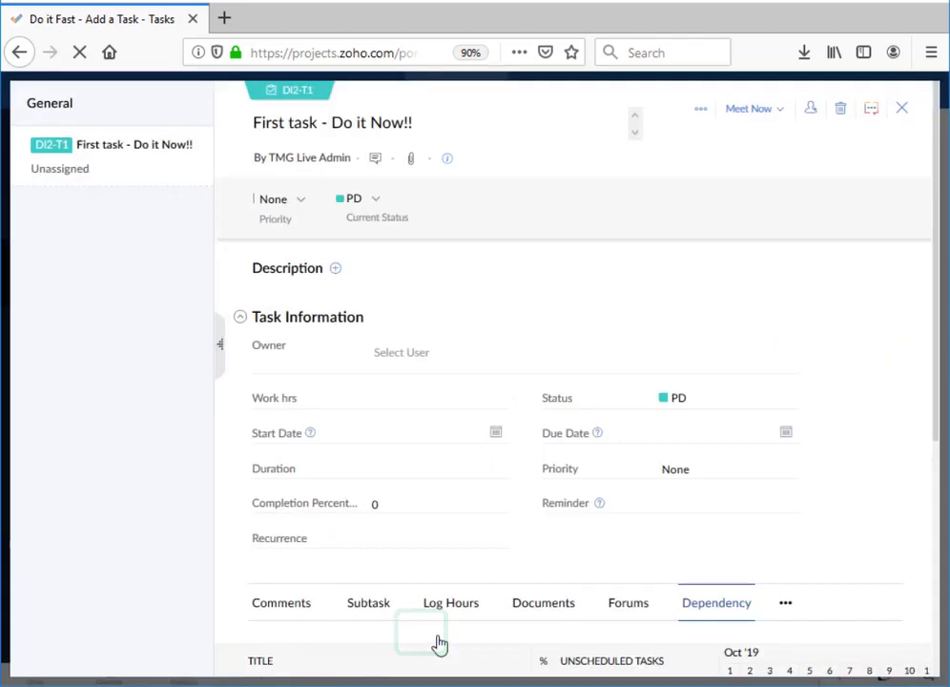